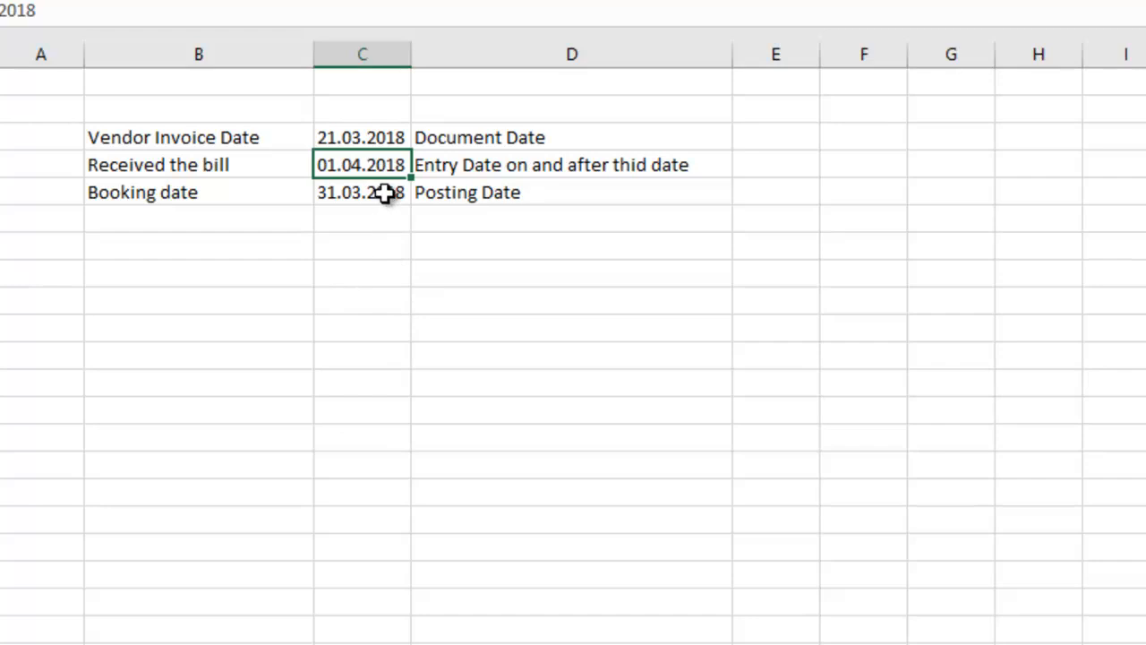
Step: Step through the slide show on the SAP document, posting, entry and translation date fields
{"action": "left_click", "coordinate": [361, 191]}
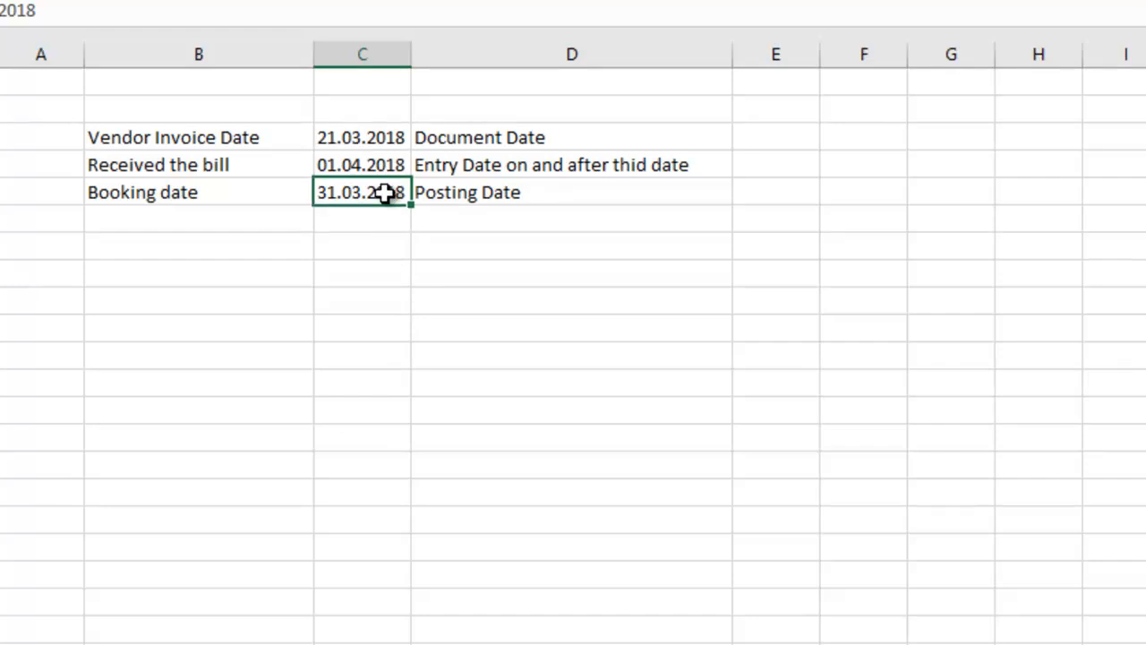
{"action": "mouse_move", "coordinate": [466, 268]}
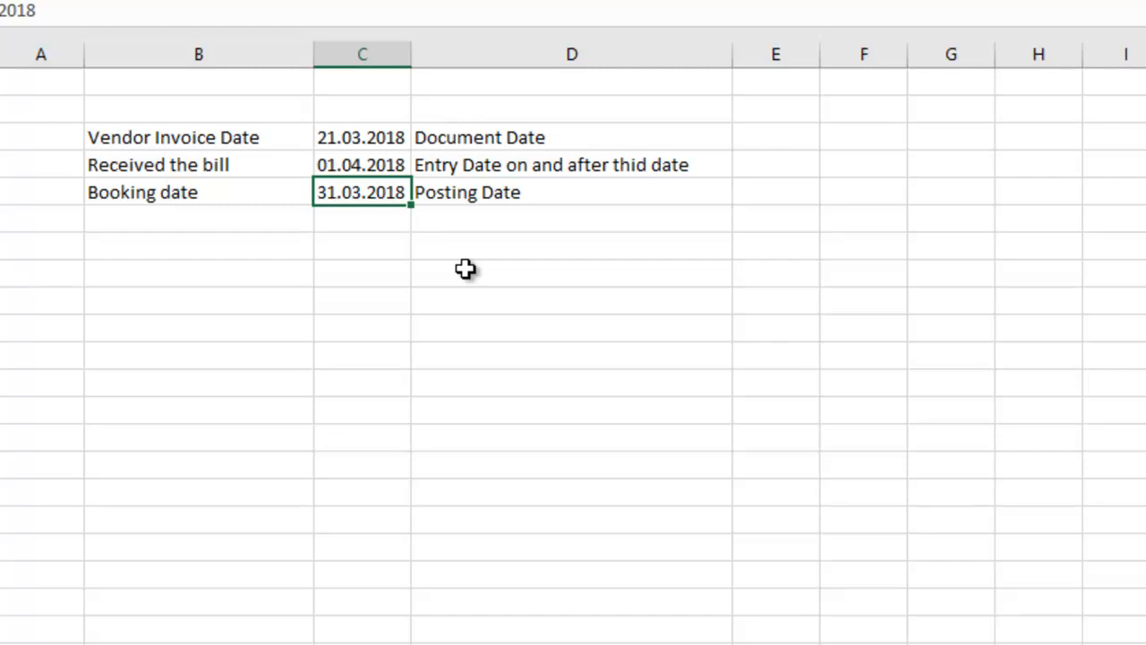
{"action": "mouse_move", "coordinate": [379, 159]}
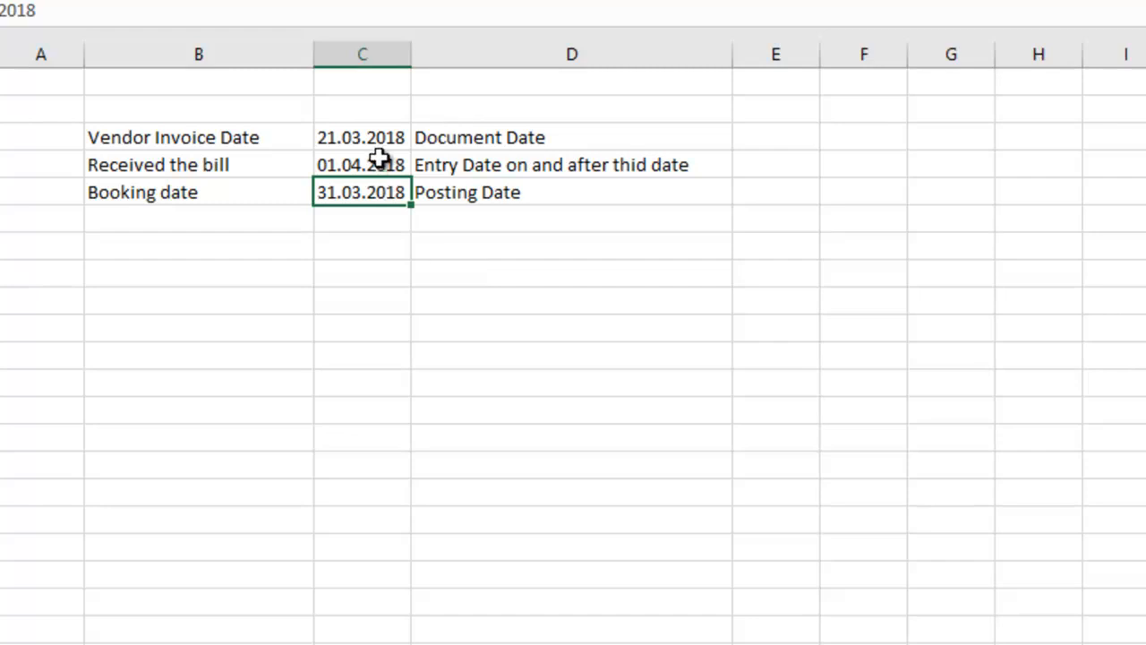
{"action": "left_click", "coordinate": [362, 137]}
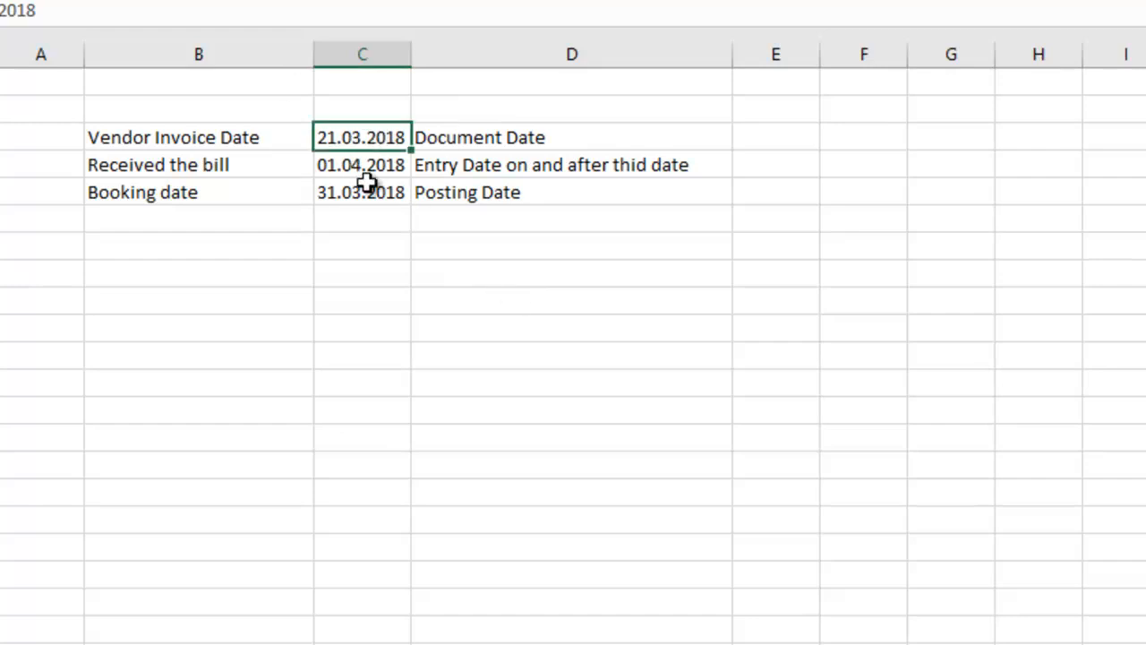
{"action": "left_click", "coordinate": [361, 191]}
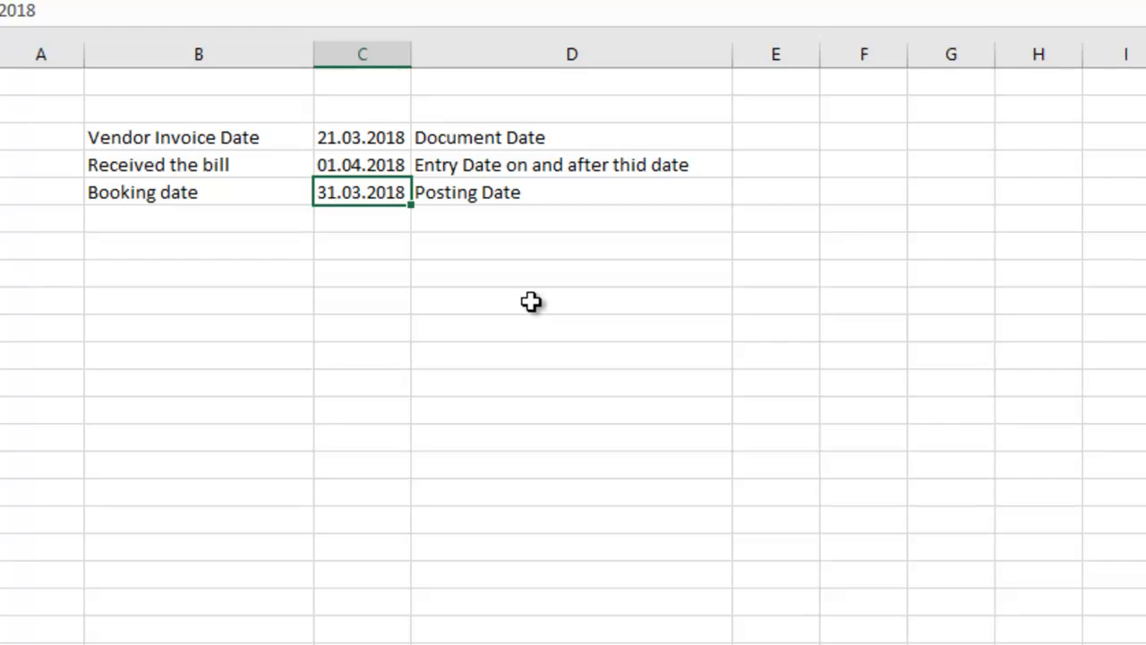
{"action": "mouse_move", "coordinate": [358, 143]}
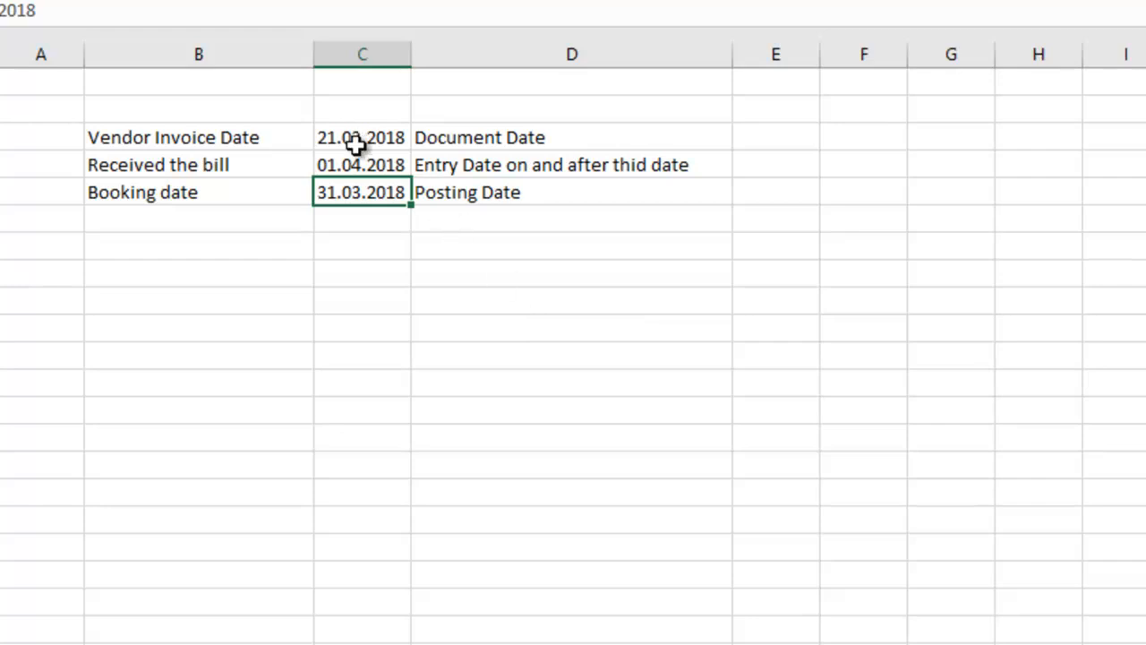
{"action": "left_click", "coordinate": [361, 164]}
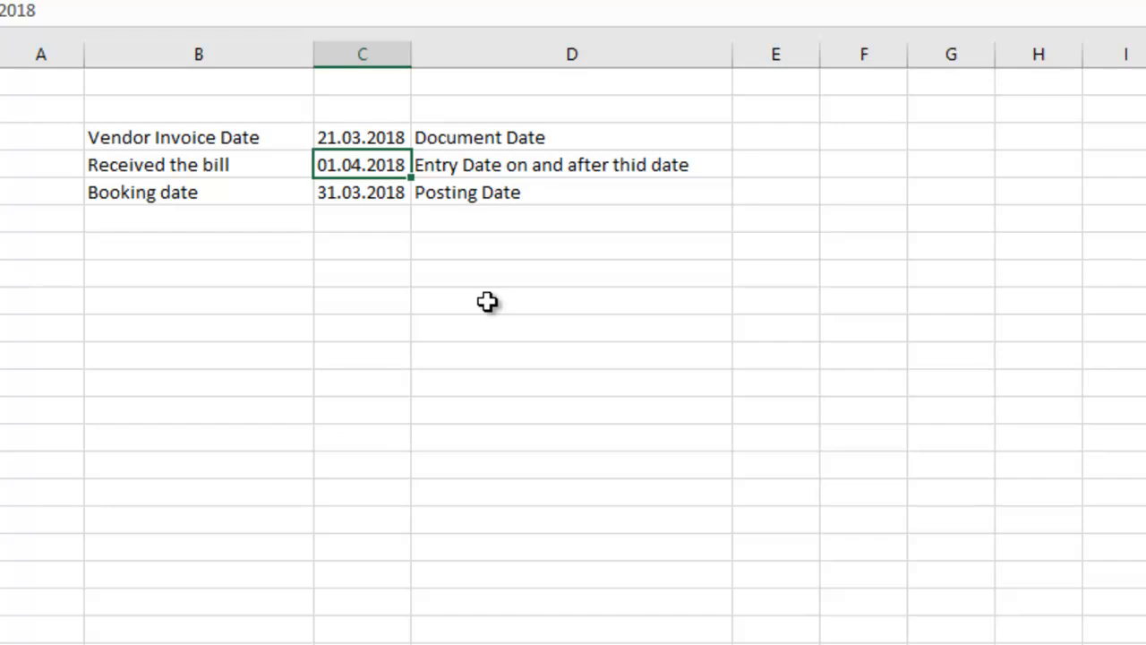
{"action": "mouse_move", "coordinate": [258, 293]}
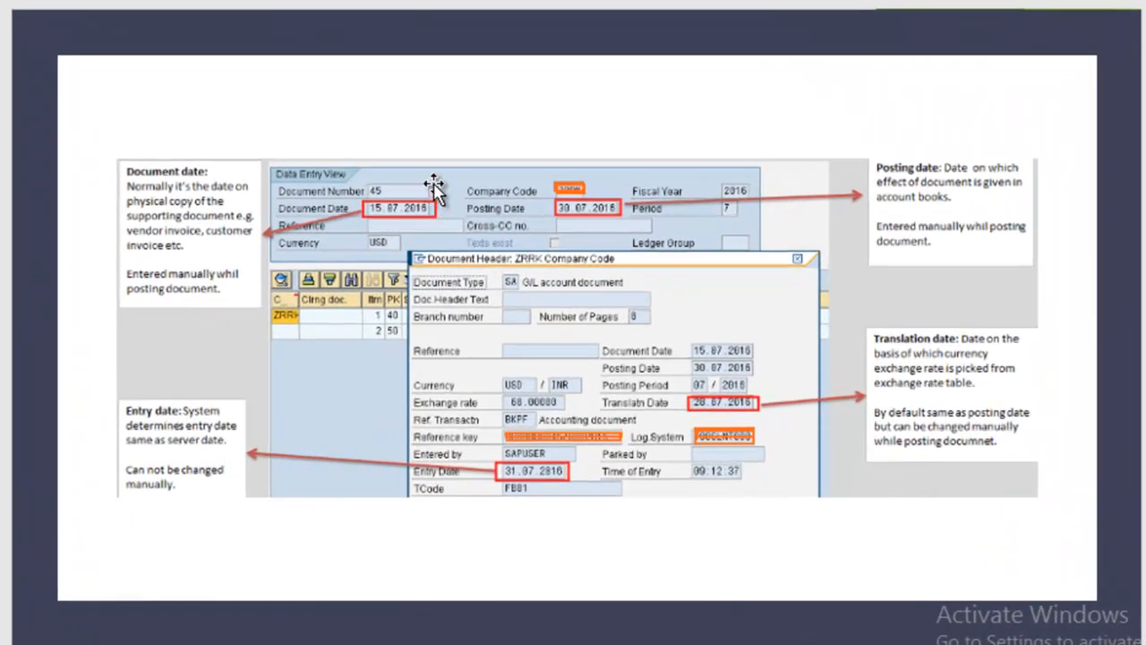
{"action": "mouse_move", "coordinate": [421, 246]}
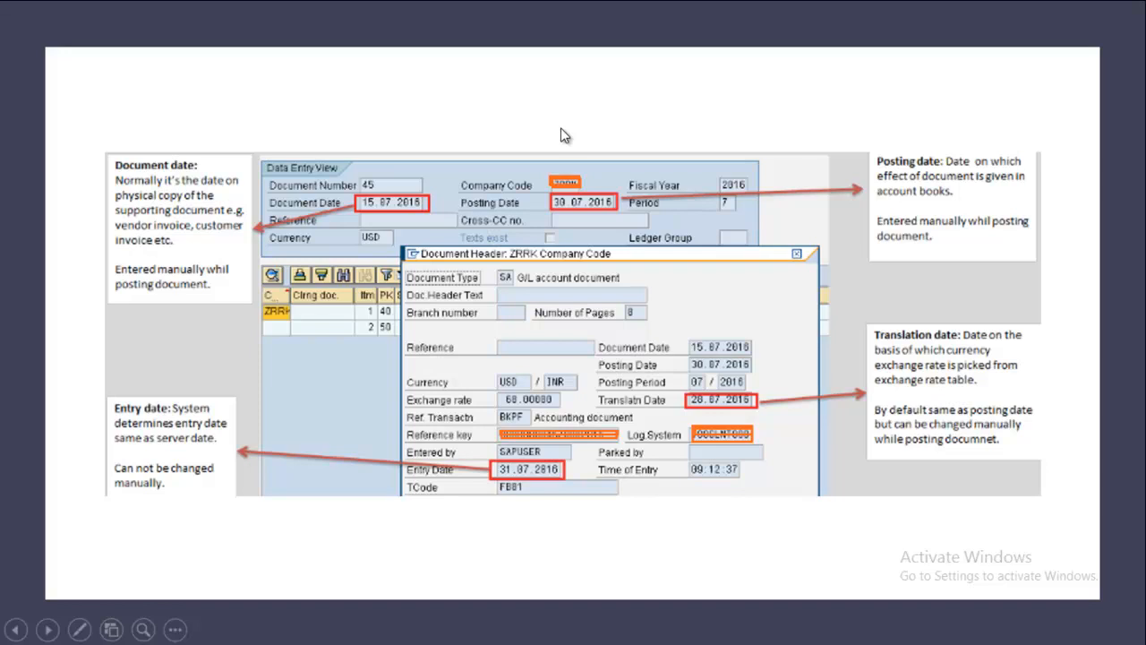
{"action": "mouse_move", "coordinate": [365, 214]}
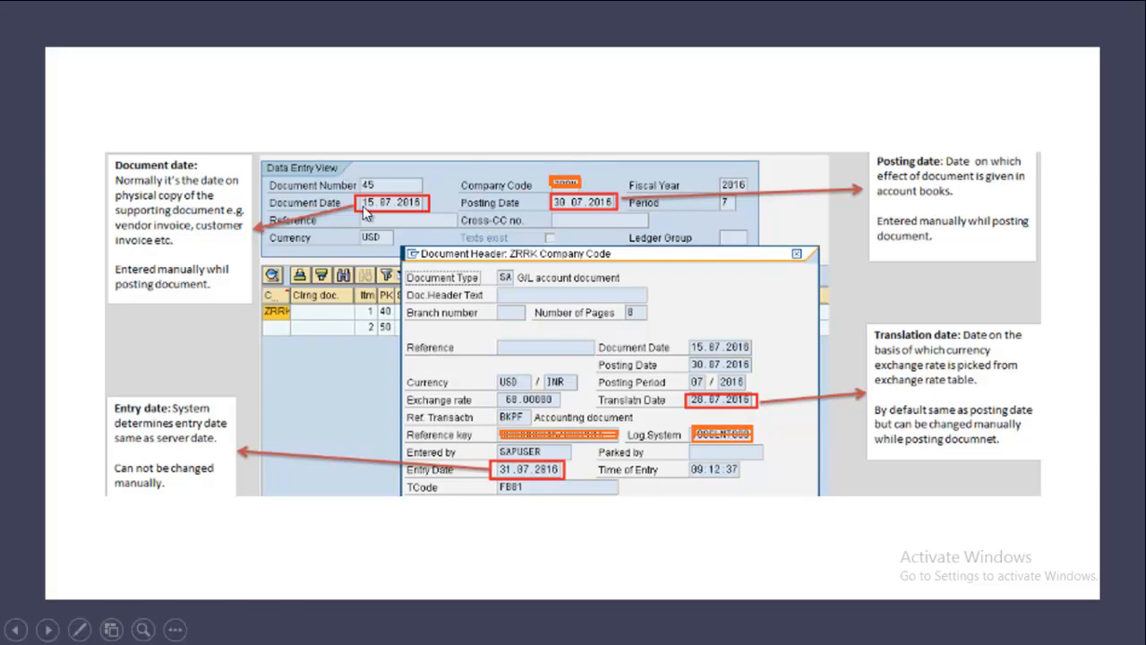
{"action": "mouse_move", "coordinate": [430, 208]}
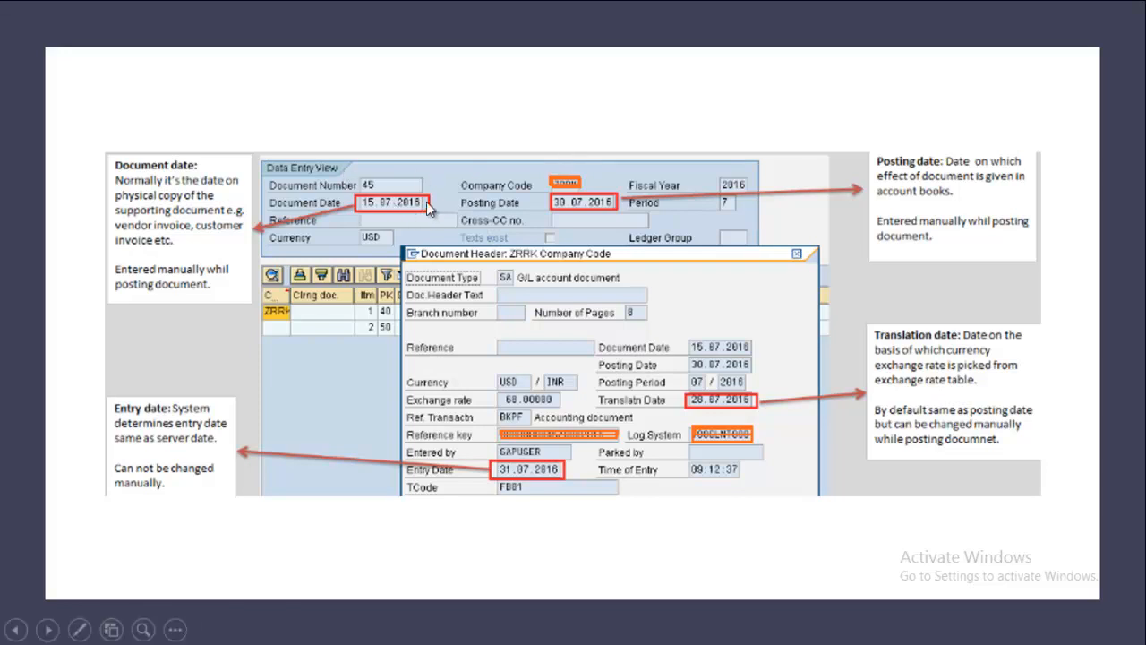
{"action": "mouse_move", "coordinate": [609, 201]}
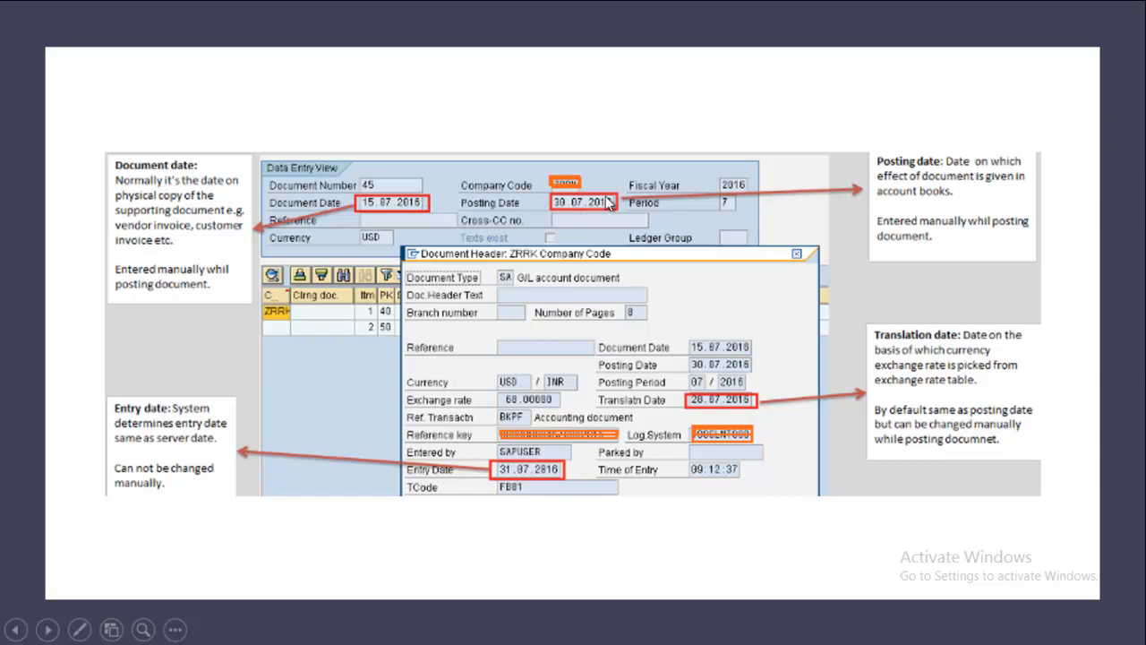
{"action": "mouse_move", "coordinate": [609, 204]}
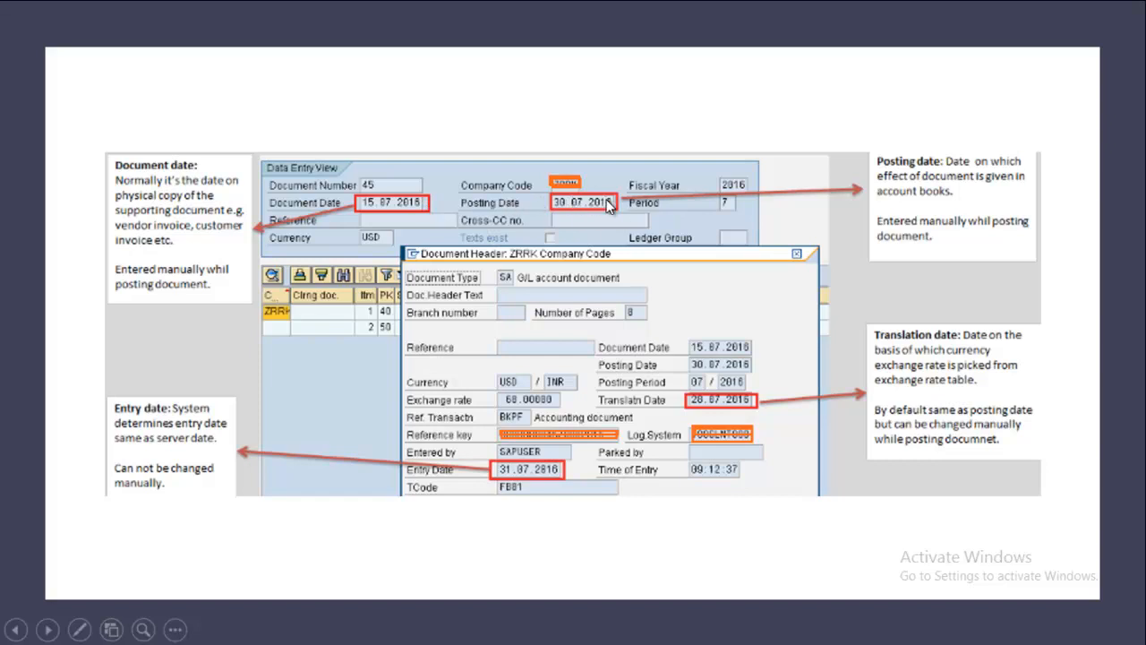
{"action": "mouse_move", "coordinate": [600, 219]}
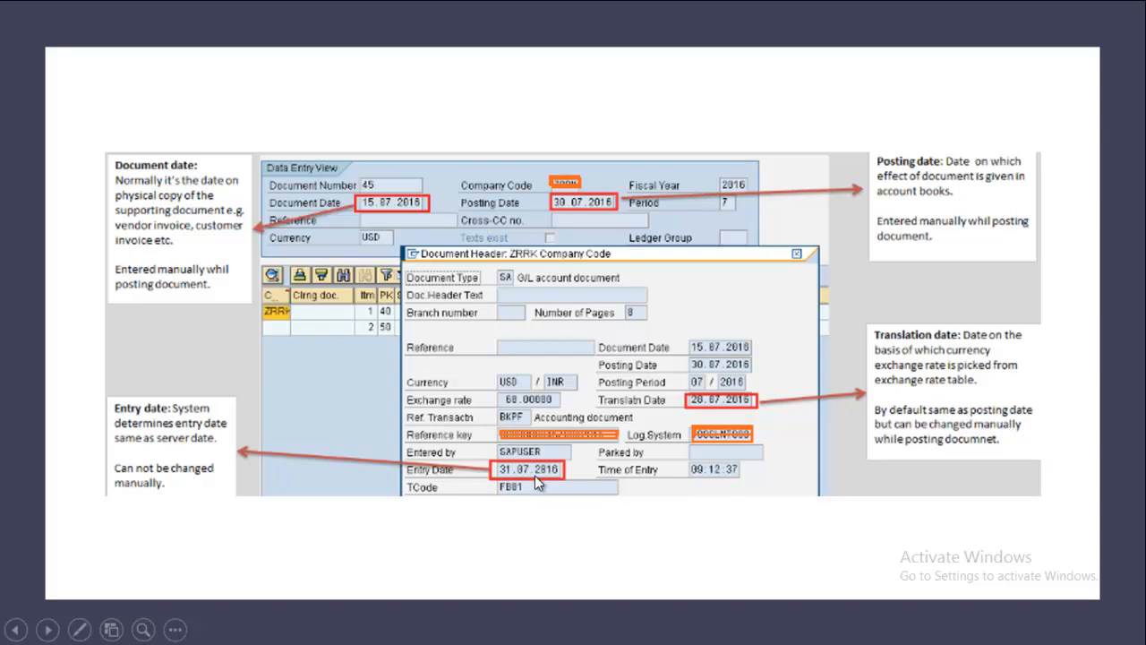
{"action": "mouse_move", "coordinate": [541, 475]}
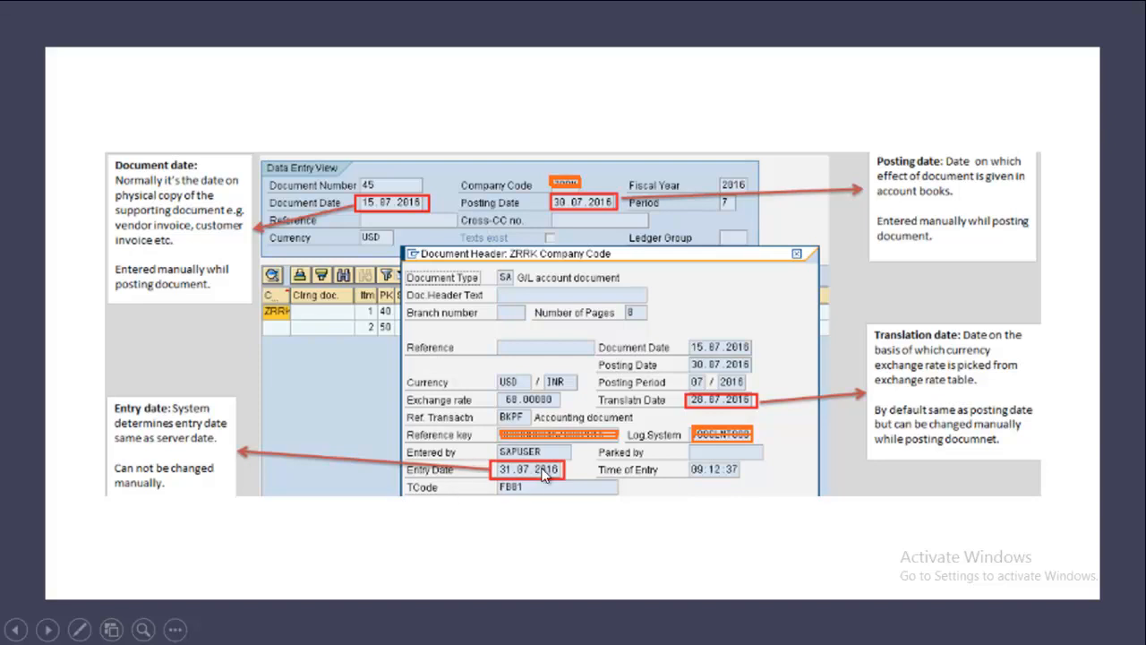
{"action": "mouse_move", "coordinate": [767, 399]}
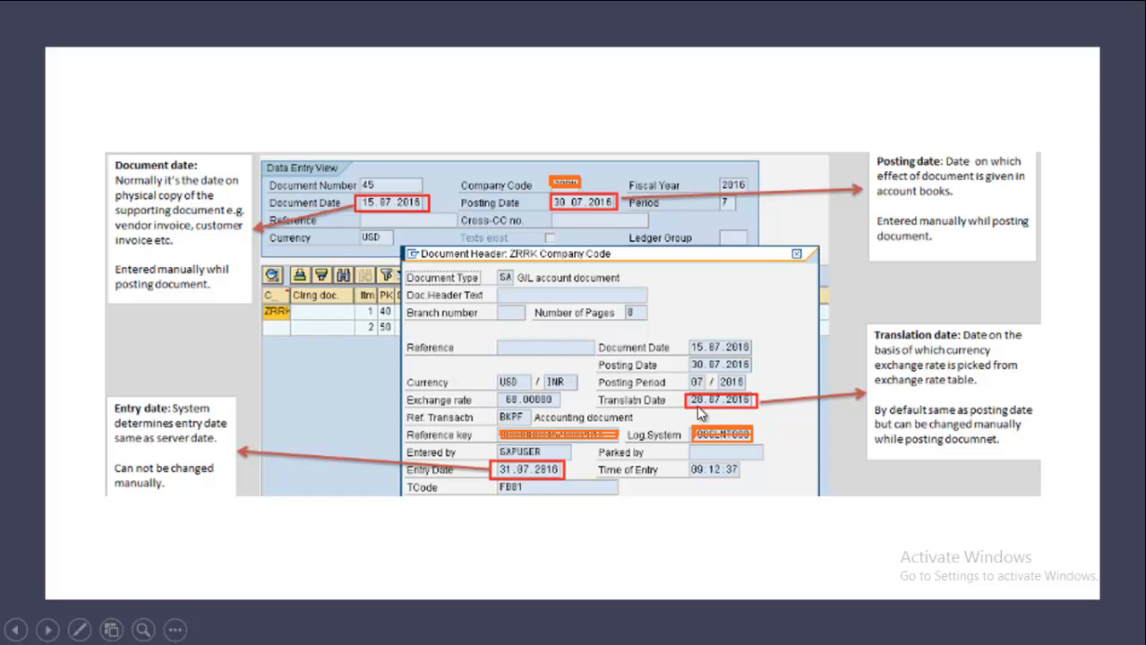
{"action": "mouse_move", "coordinate": [758, 412]}
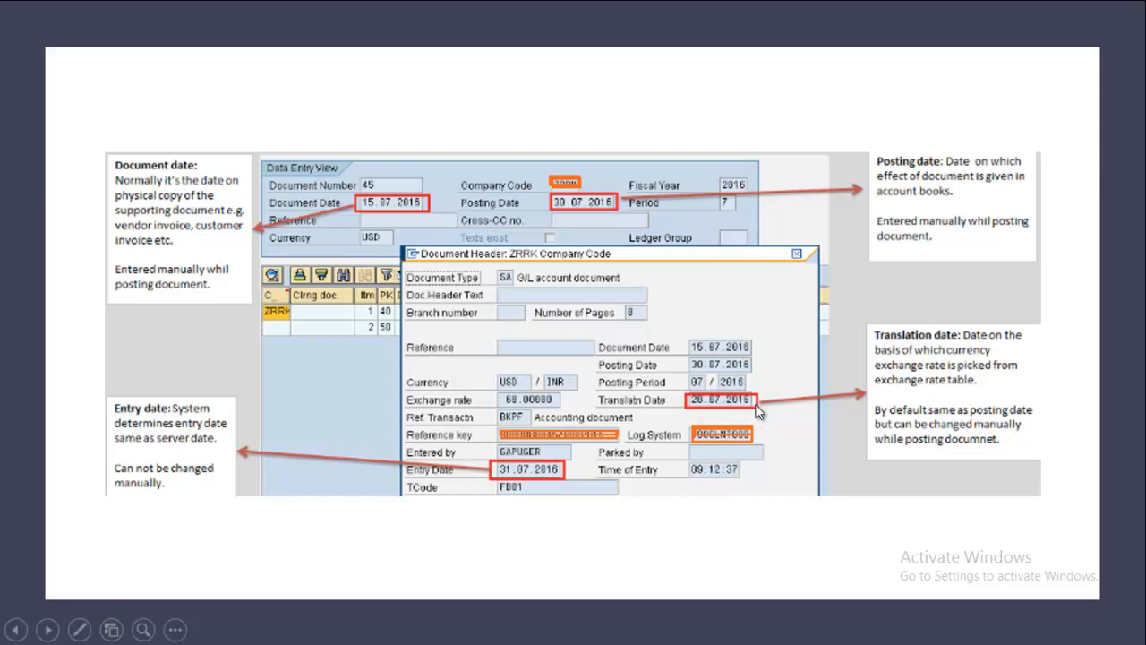
{"action": "mouse_move", "coordinate": [745, 404]}
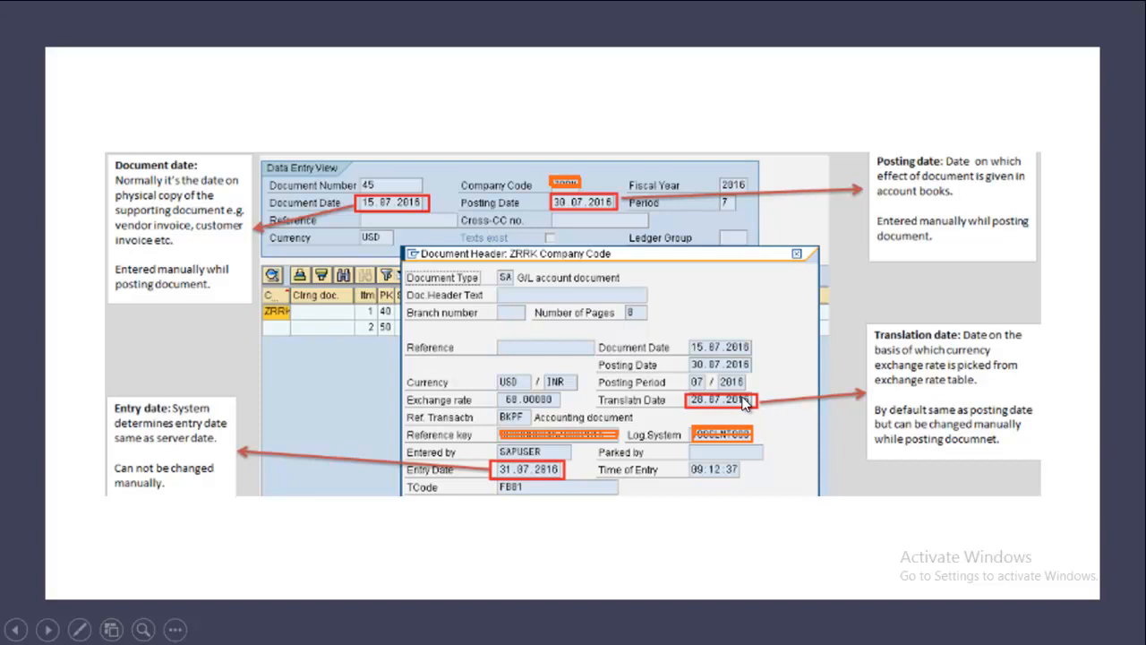